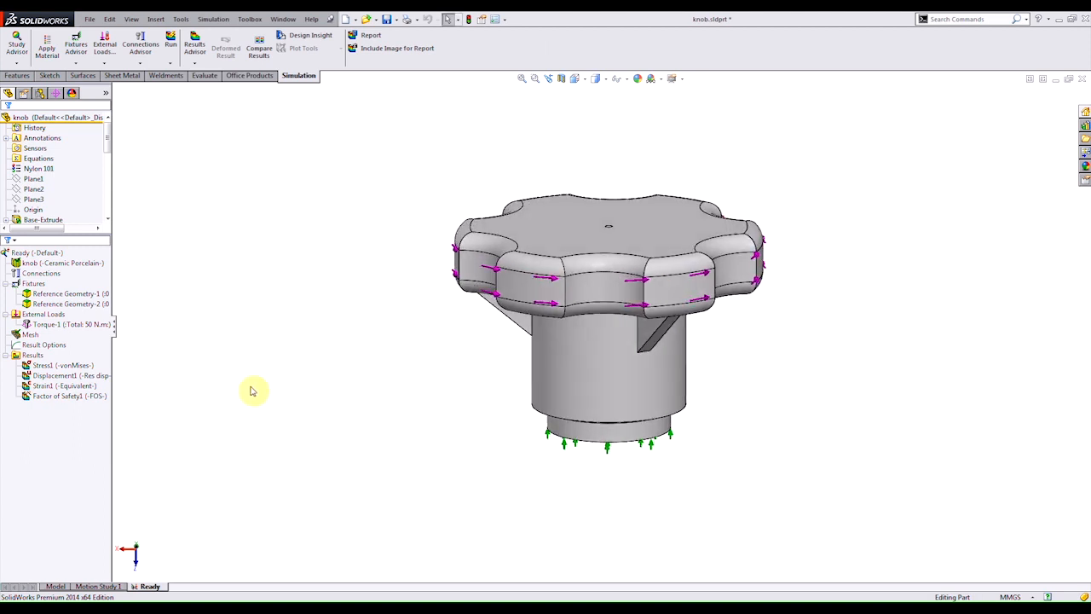
# Step: Display the Factor of Safety1 plot and rotate the knob to inspect the 9.8 minimum
pyautogui.doubleClick(58, 396)
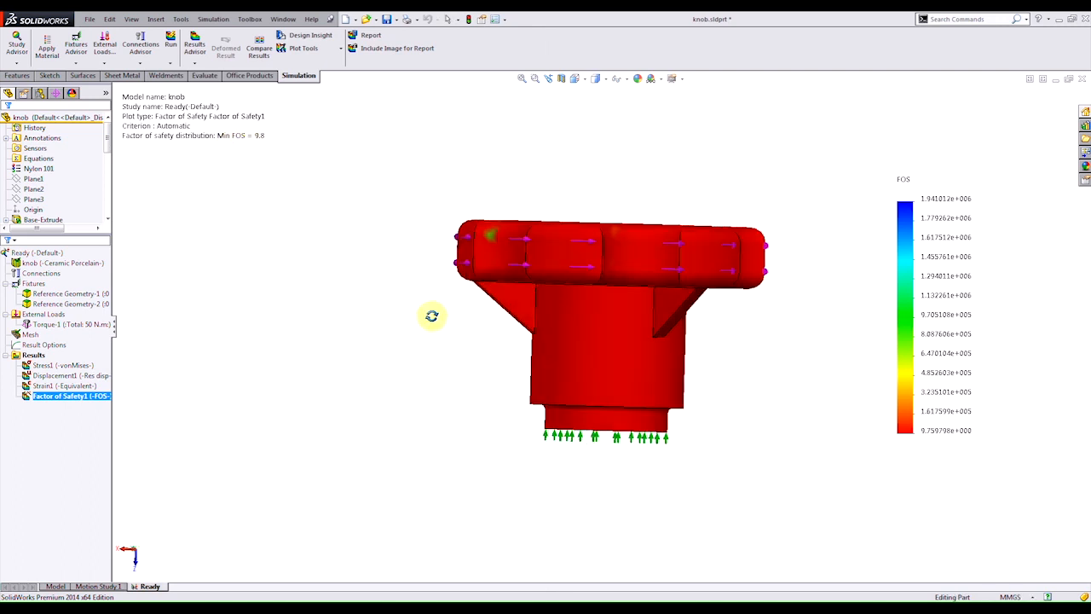
pyautogui.moveTo(432, 315); pyautogui.dragTo(386, 333)
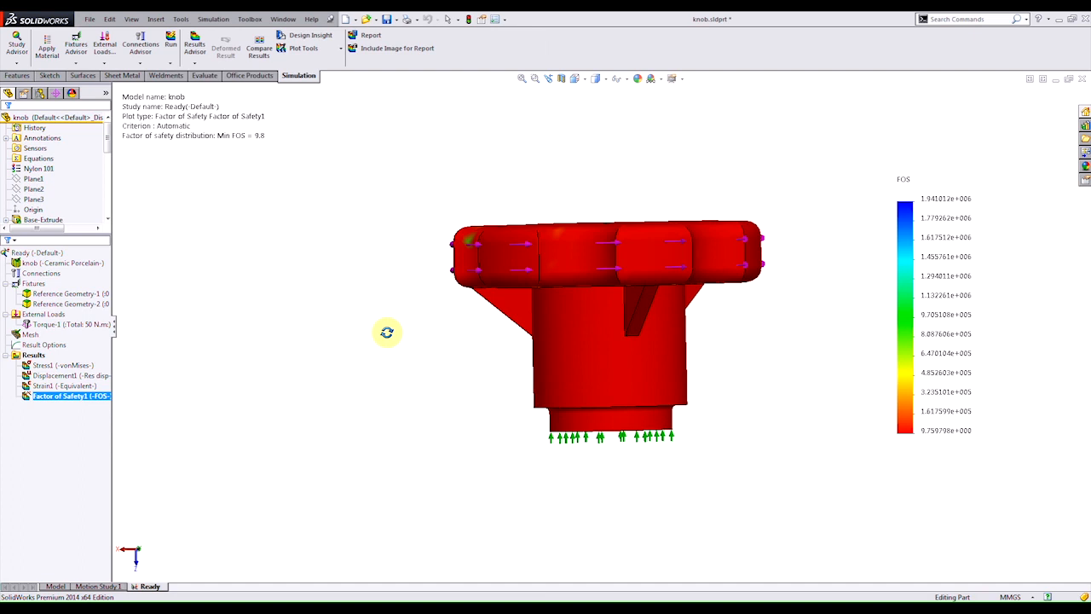
pyautogui.moveTo(387, 333); pyautogui.dragTo(419, 403)
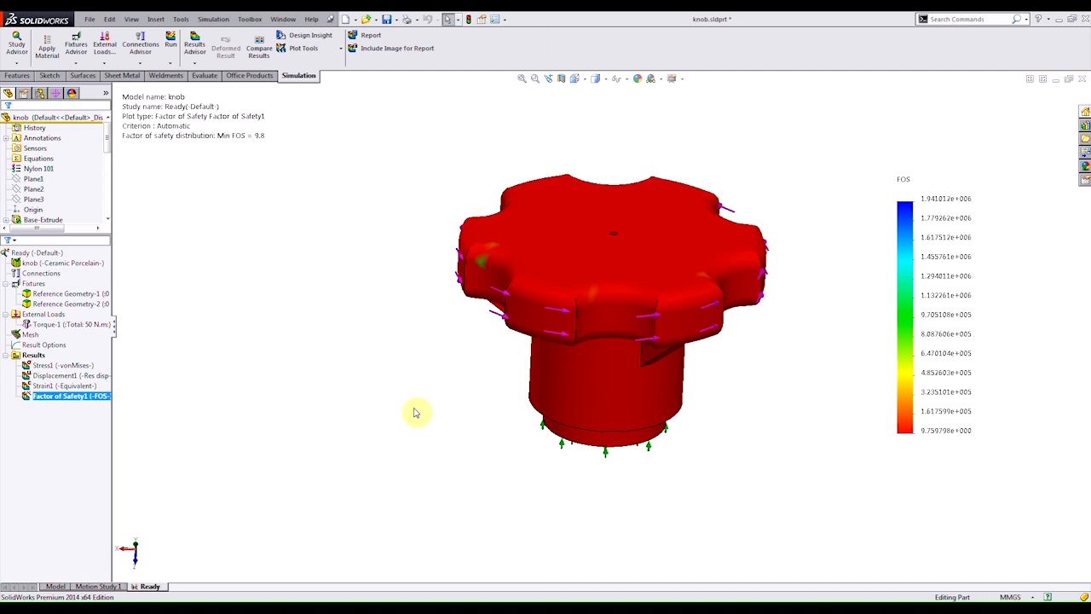
pyautogui.moveTo(174, 578)
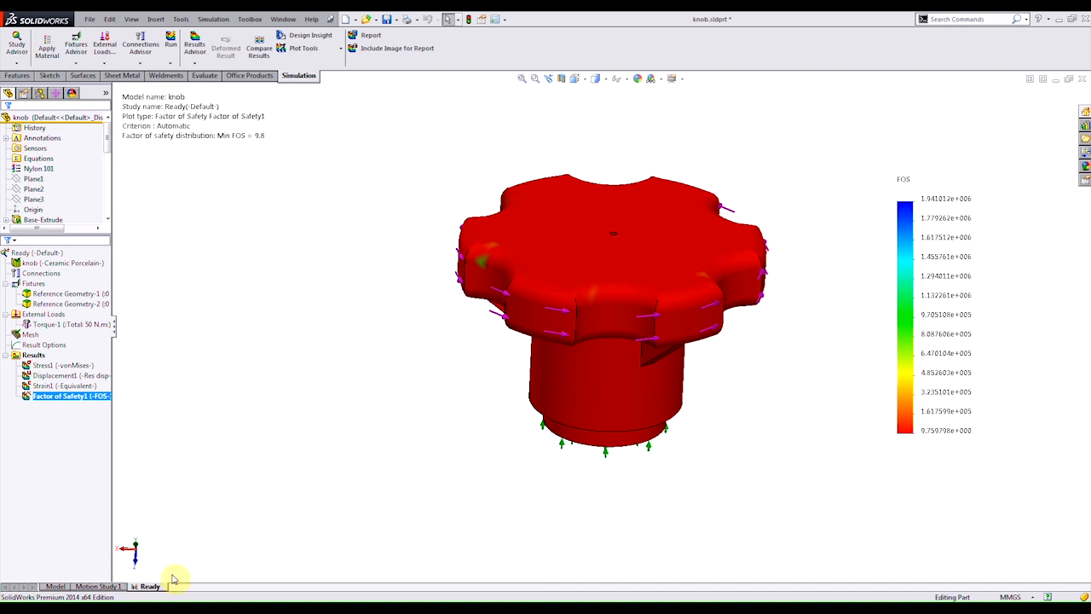
# Step: Create a new design study from the study tab and choose to add a parameter variable
pyautogui.rightClick(149, 586)
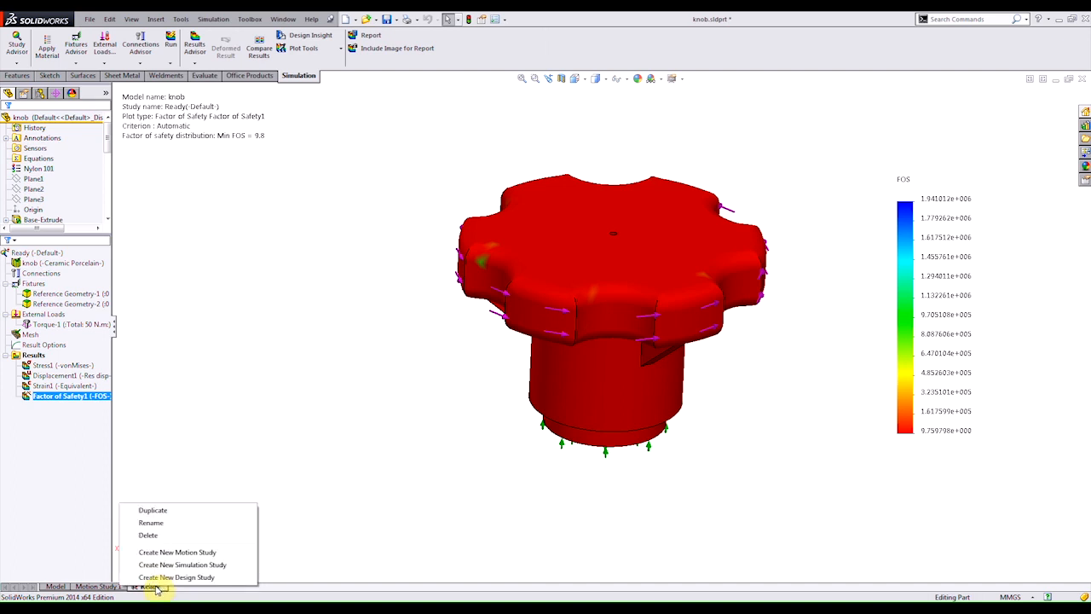
pyautogui.click(176, 578)
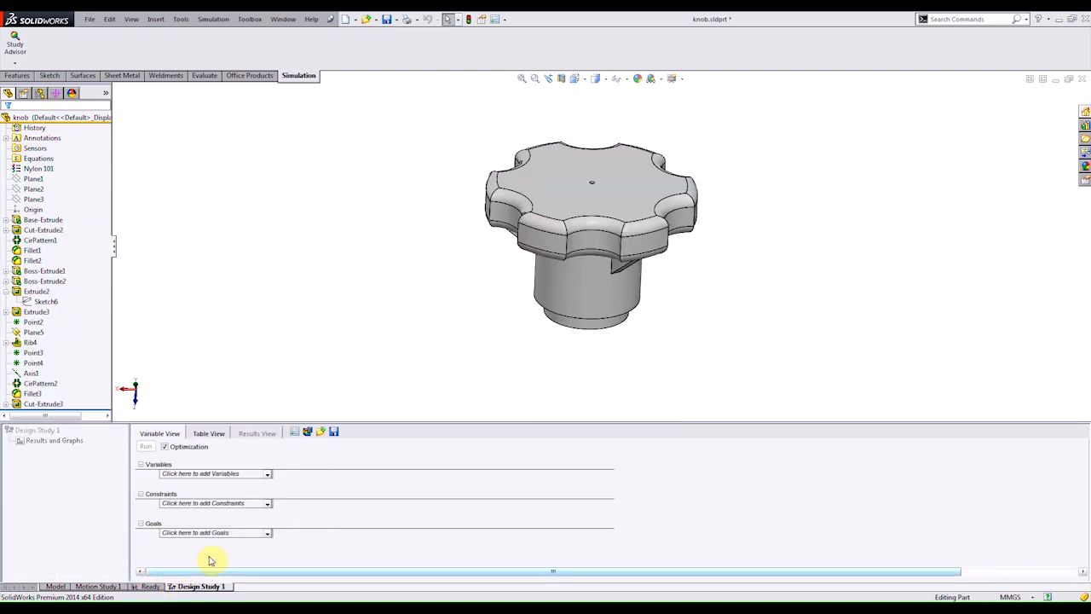
pyautogui.moveTo(356, 463)
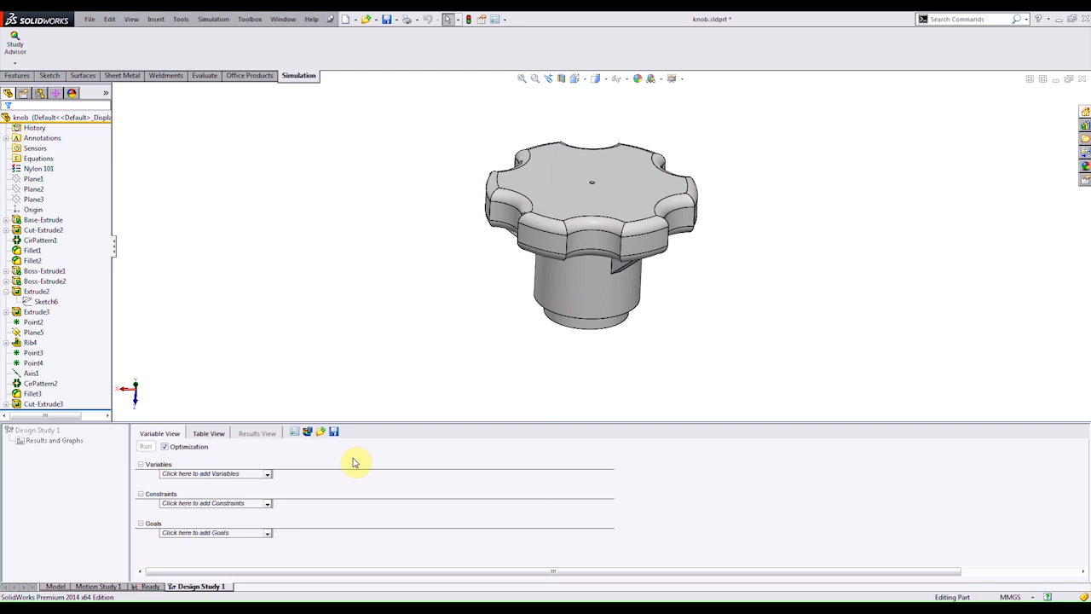
pyautogui.moveTo(256, 509)
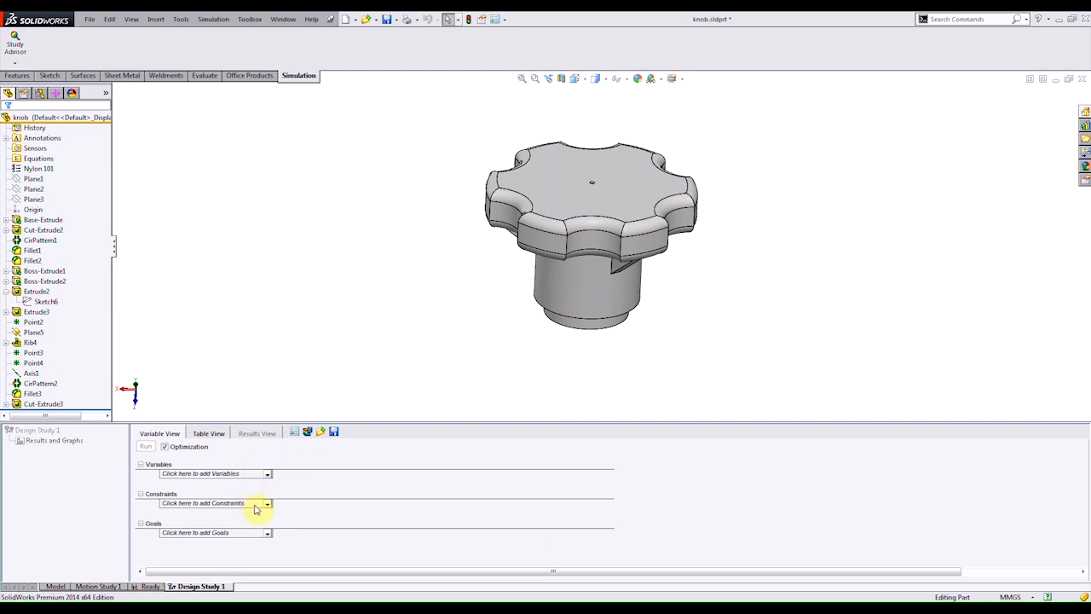
pyautogui.moveTo(345, 461)
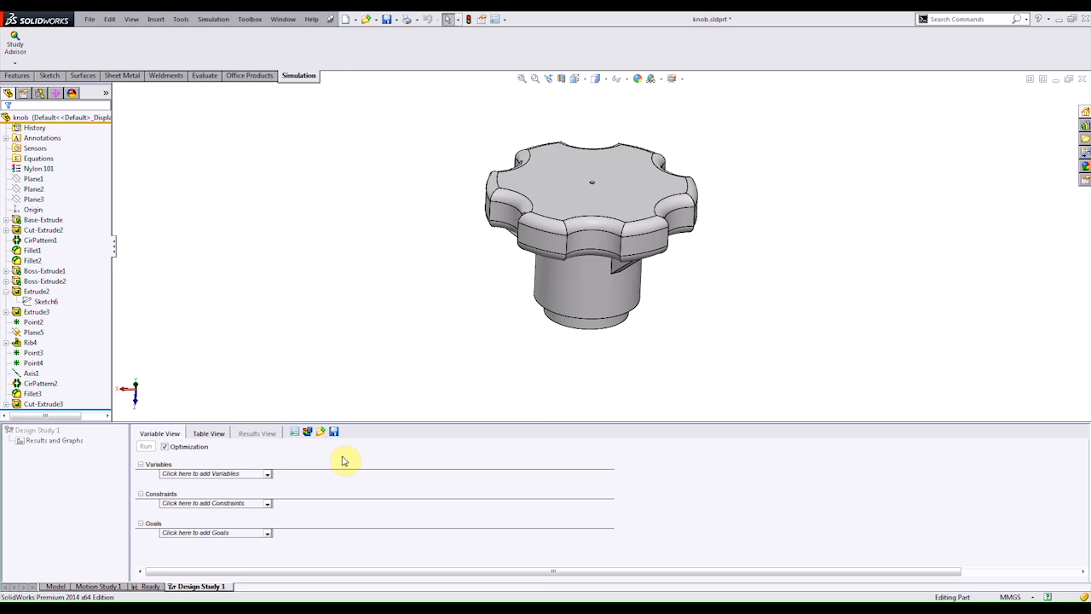
pyautogui.moveTo(296, 469)
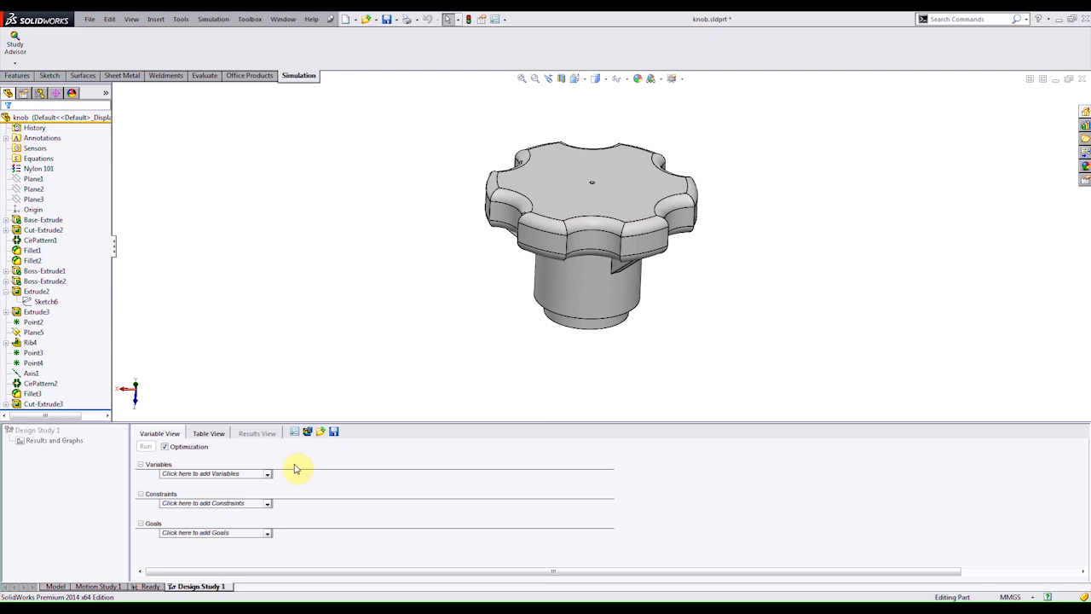
pyautogui.moveTo(271, 476)
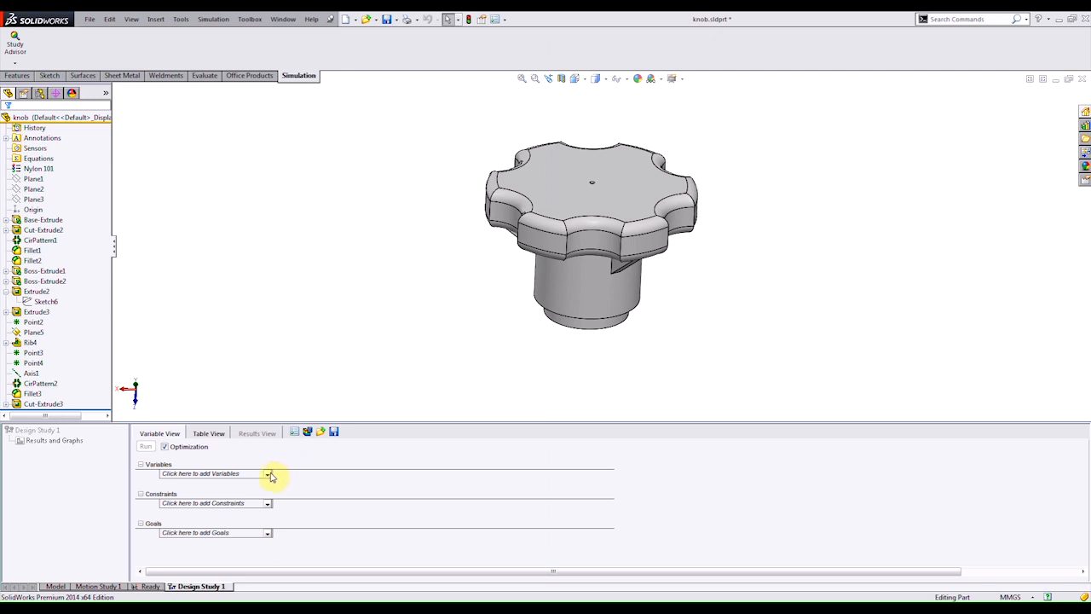
pyautogui.click(268, 473)
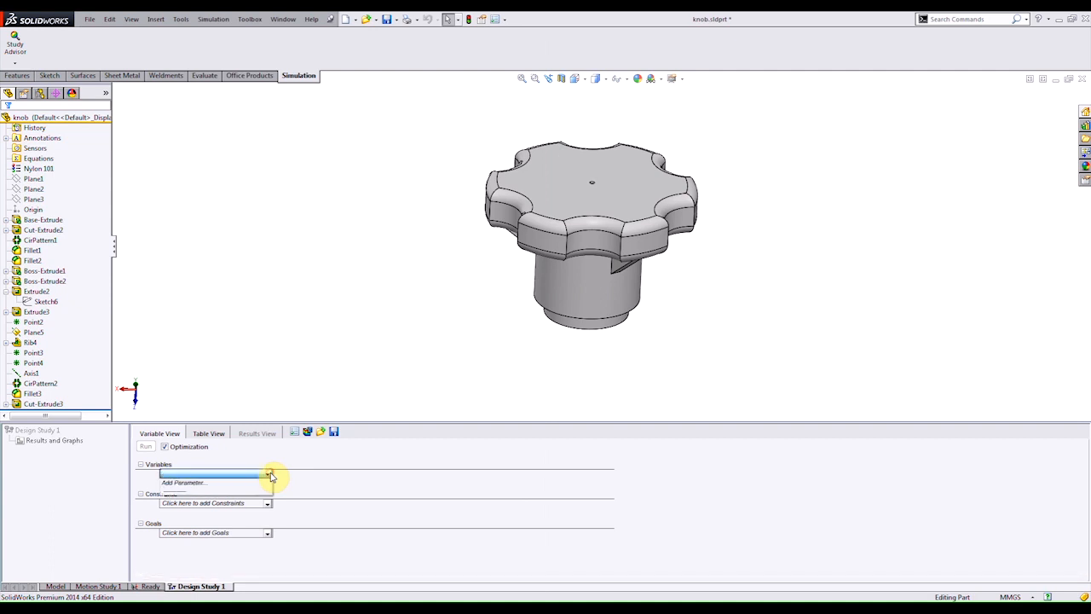
pyautogui.click(268, 474)
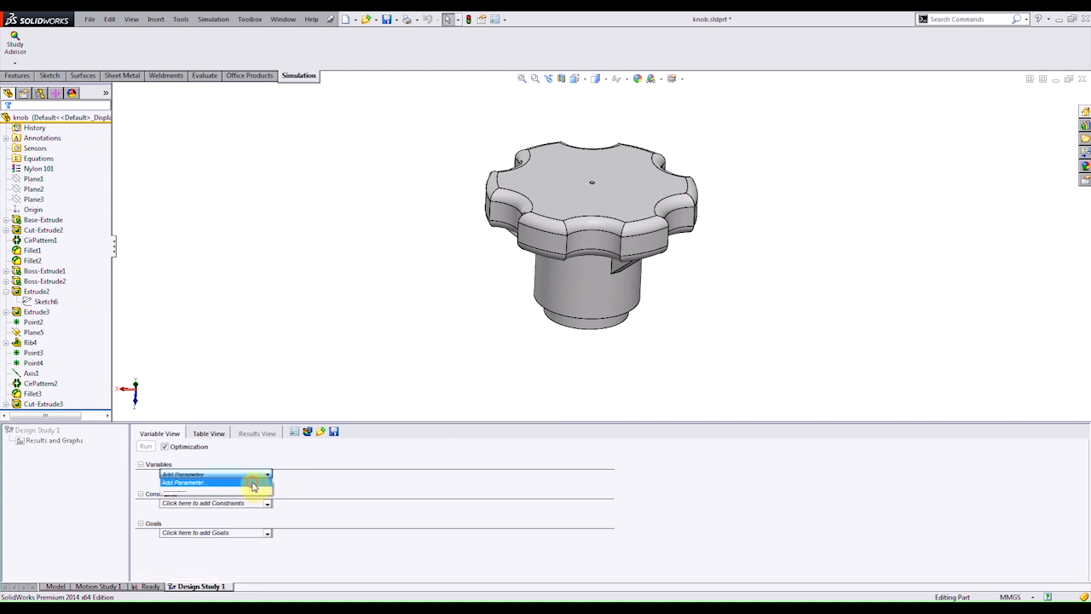
# Step: Define the CYL HT parameter as a Model Dimension
pyautogui.click(182, 482)
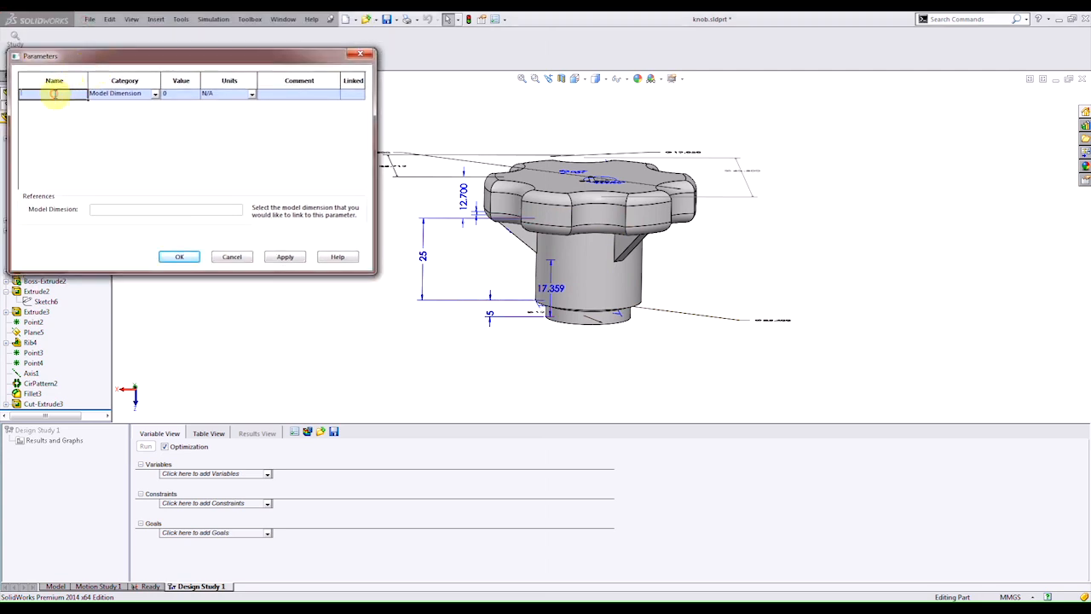
pyautogui.click(54, 93)
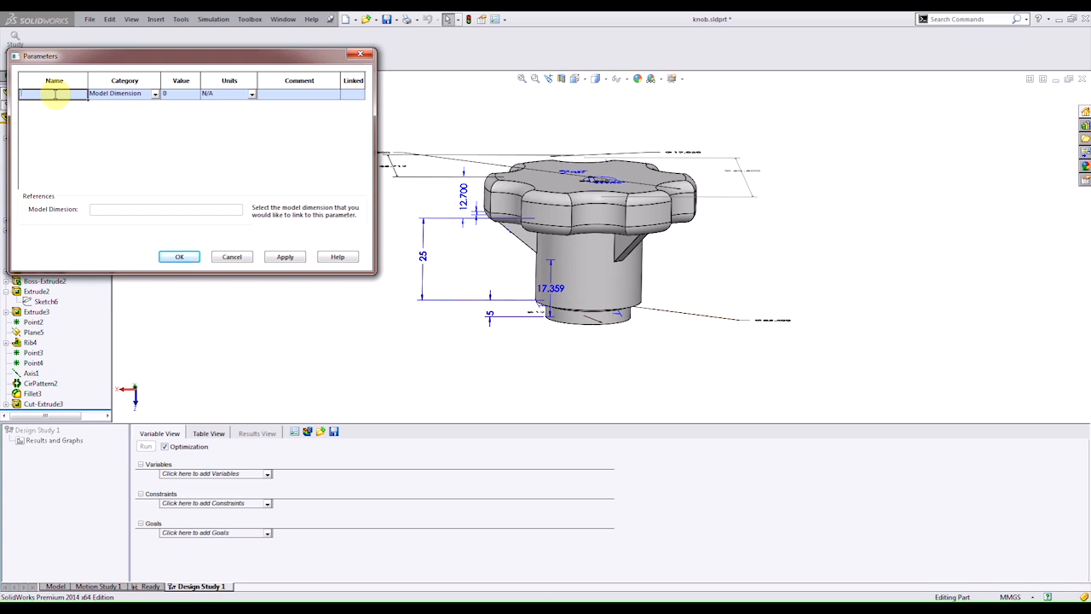
pyautogui.write('CYL HT')
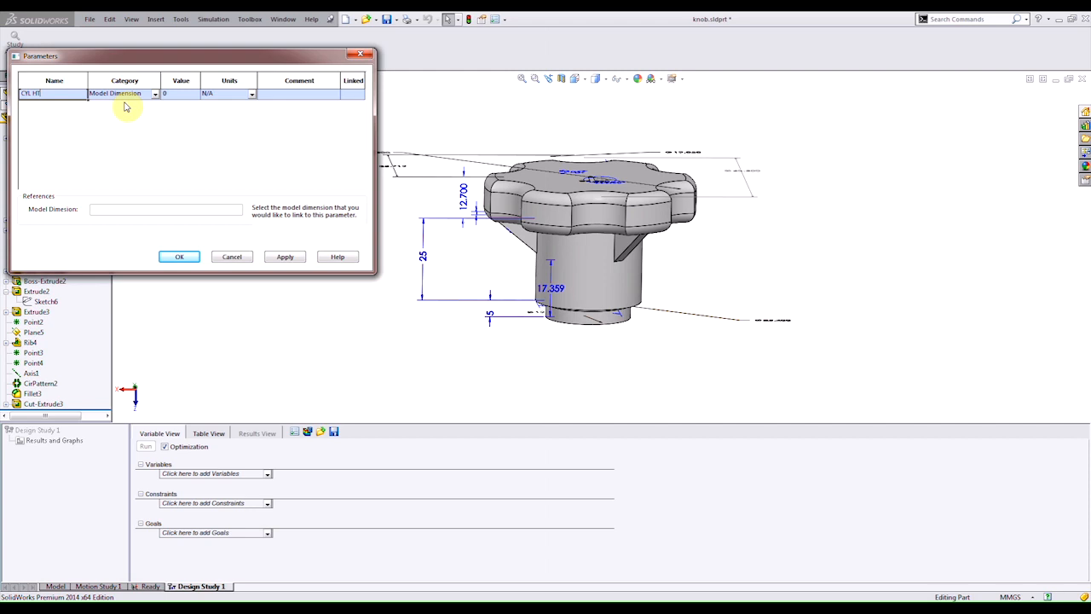
pyautogui.click(154, 93)
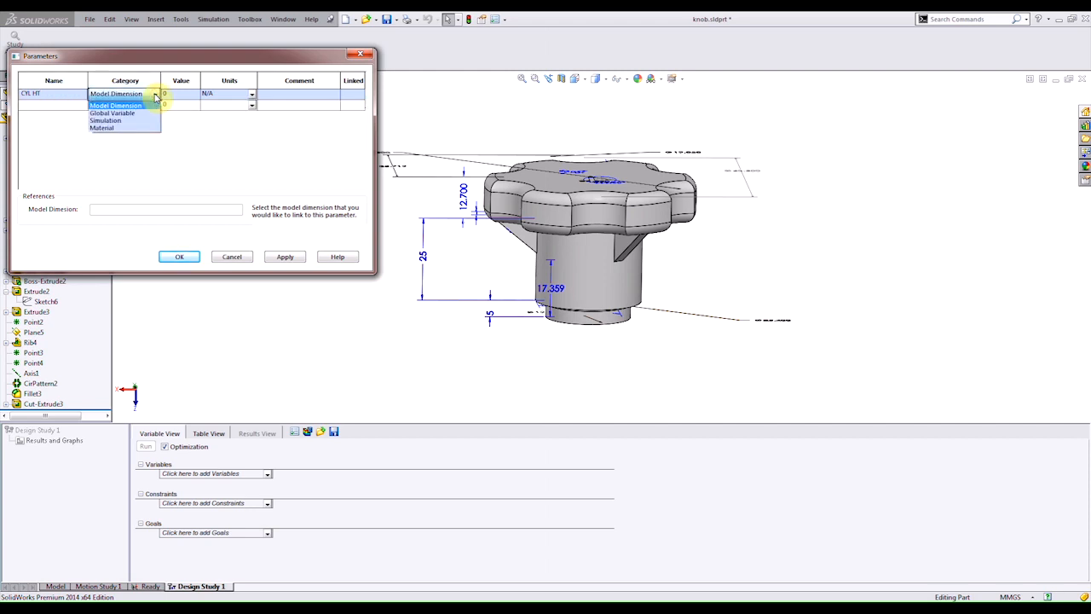
pyautogui.click(115, 103)
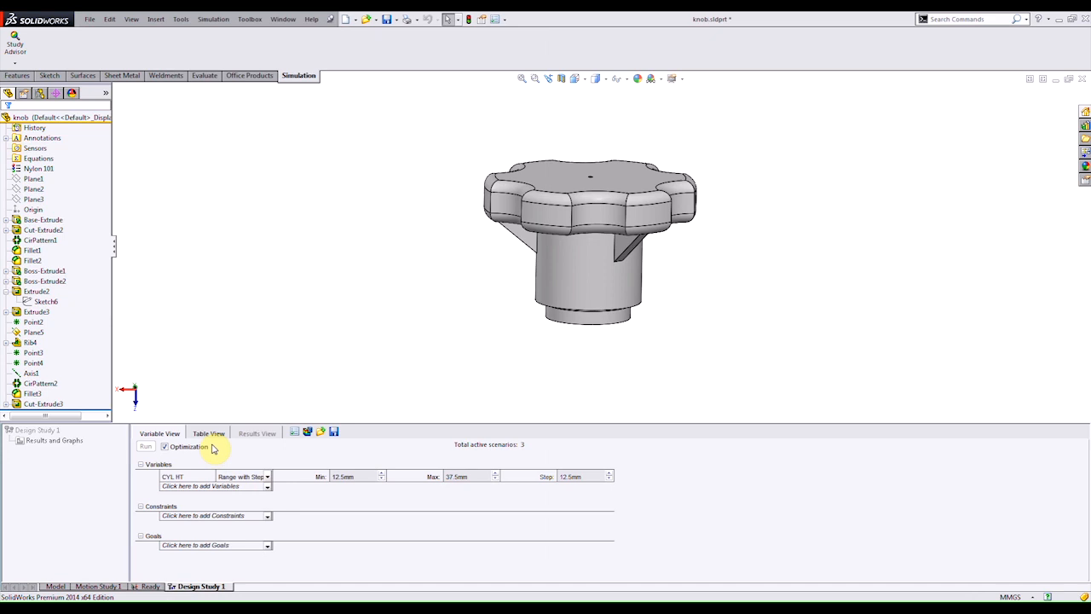
# Step: Switch to Table View and enter cylinder heights 15, 20 and 25 mm per scenario
pyautogui.click(209, 433)
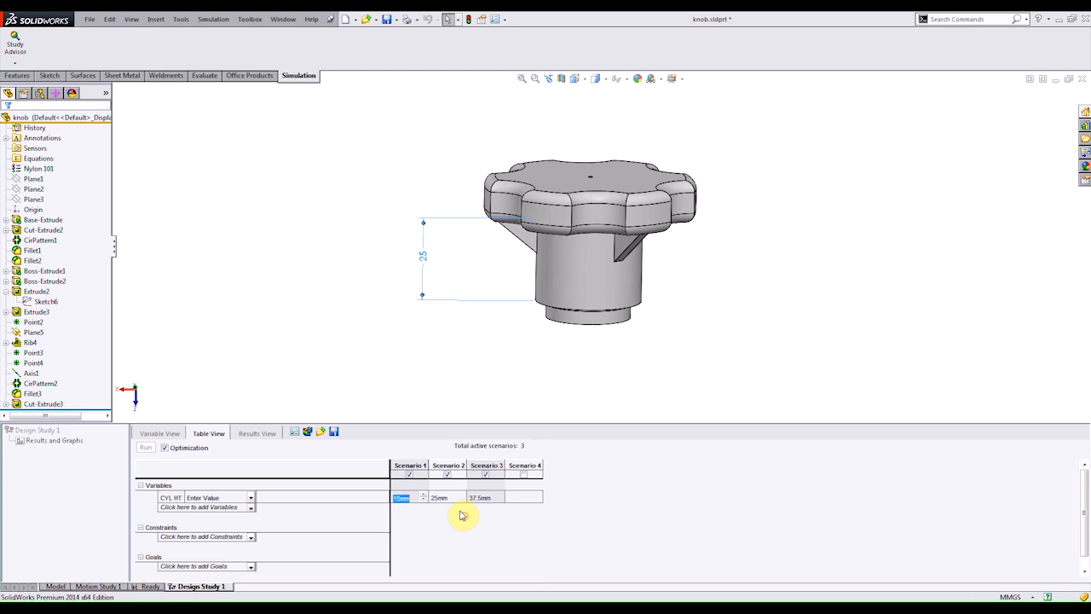
pyautogui.click(447, 497)
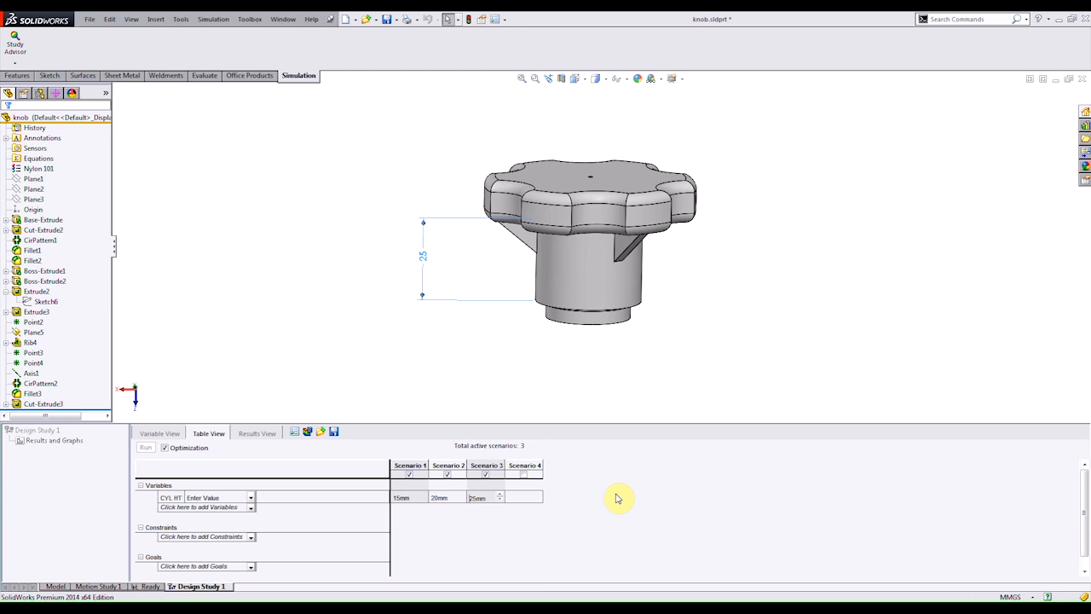
pyautogui.moveTo(262, 527)
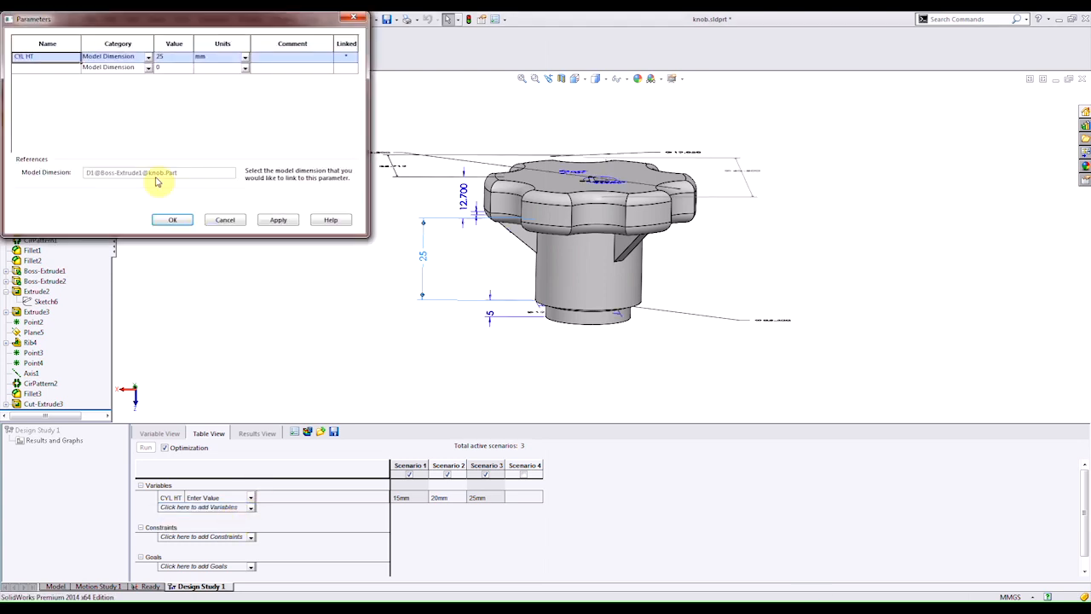
# Step: Add a second parameter, MATERIAL, to the study table
pyautogui.click(47, 67)
pyautogui.write('MATERIAL')
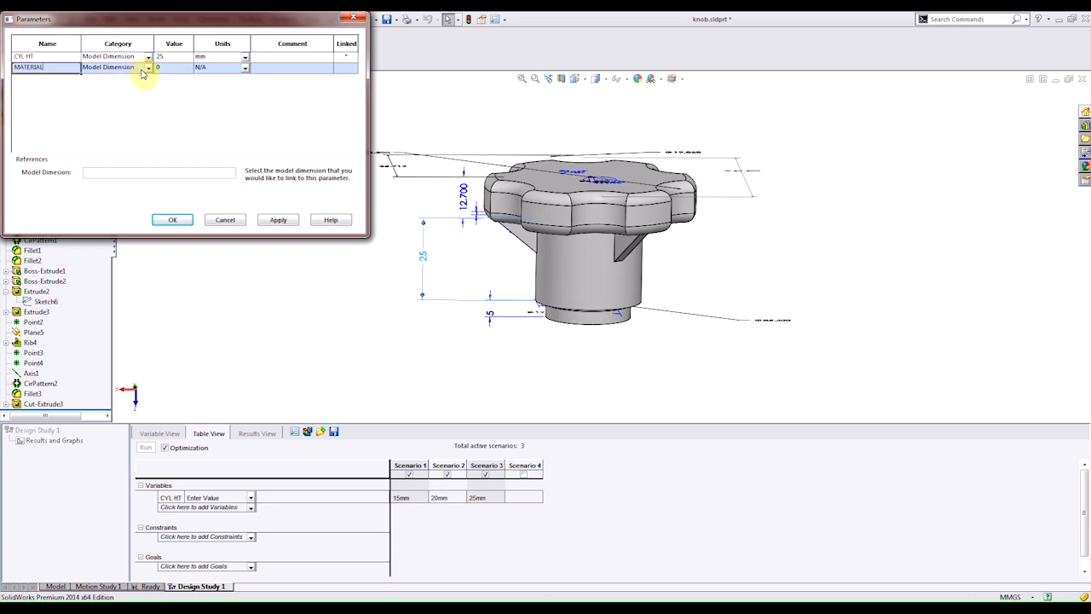
pyautogui.click(148, 67)
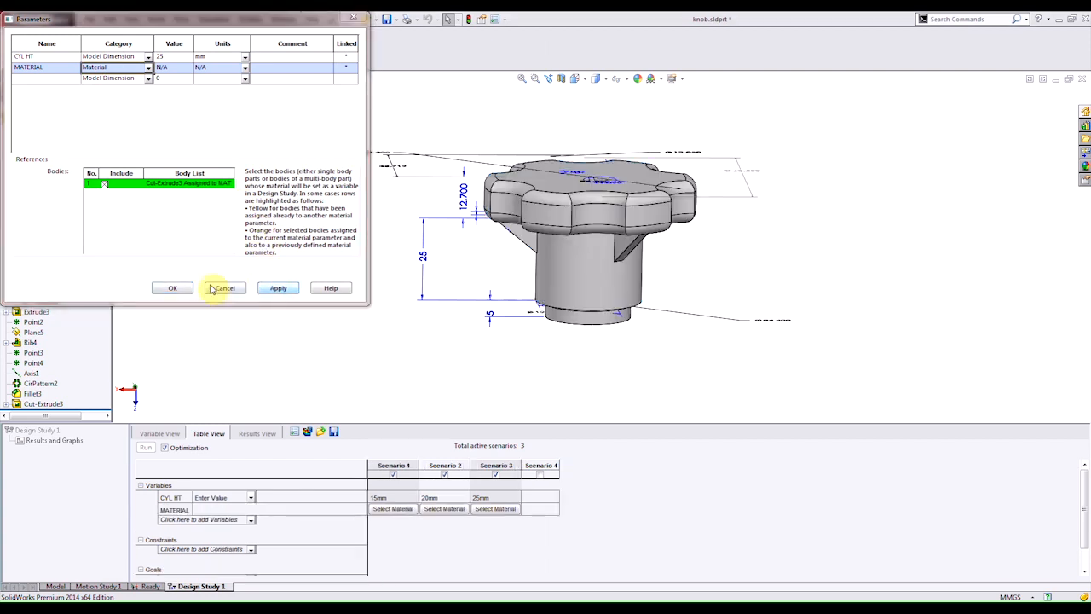
pyautogui.click(224, 287)
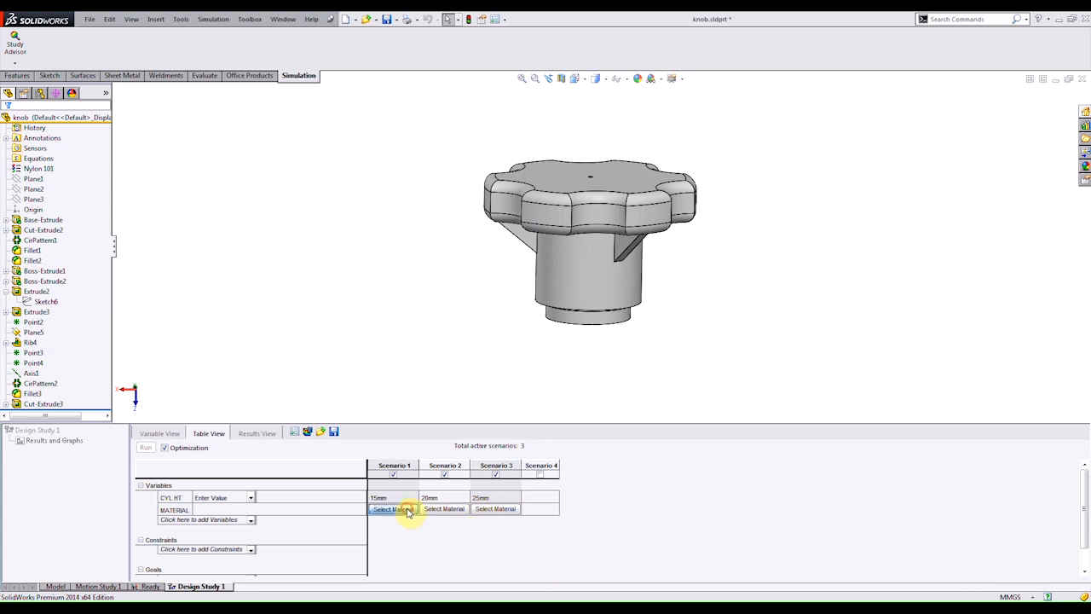
# Step: Assign Acrylic (Medium-high impact) as the material for scenario 1
pyautogui.click(393, 508)
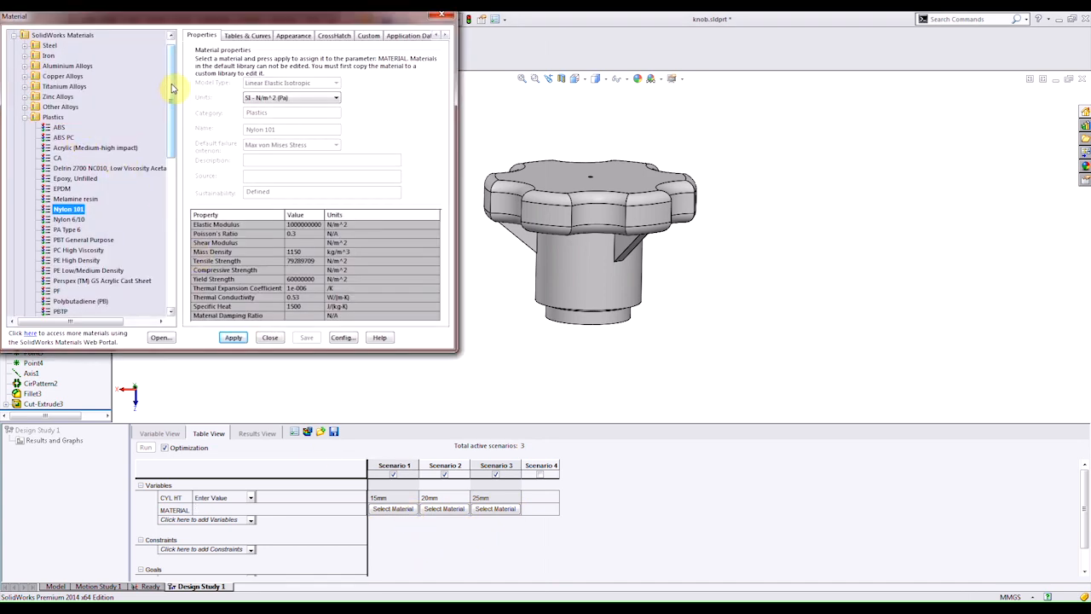
pyautogui.scroll(-3)
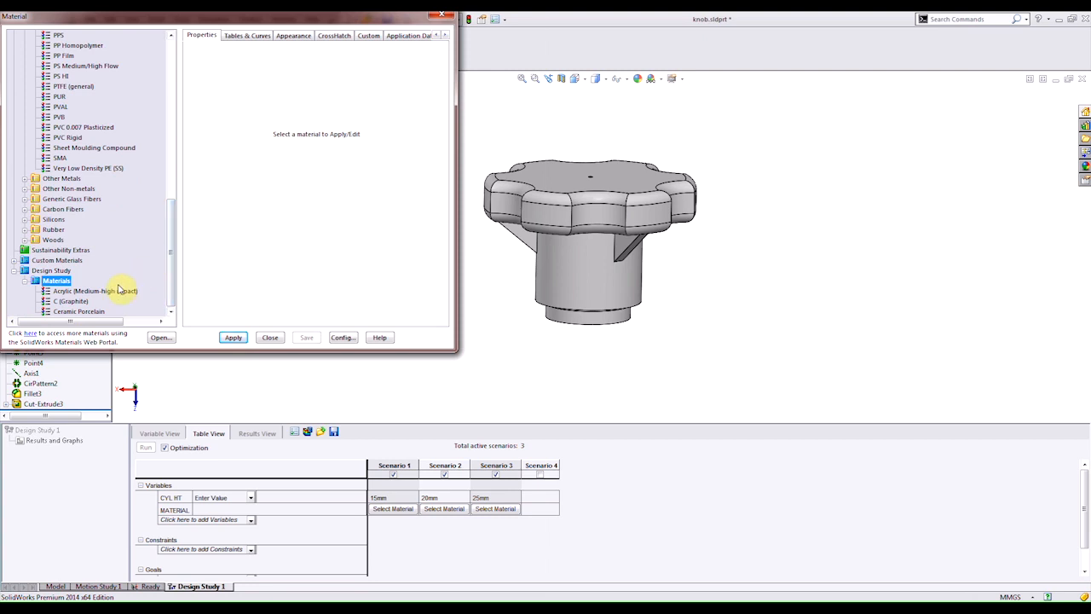
pyautogui.click(233, 337)
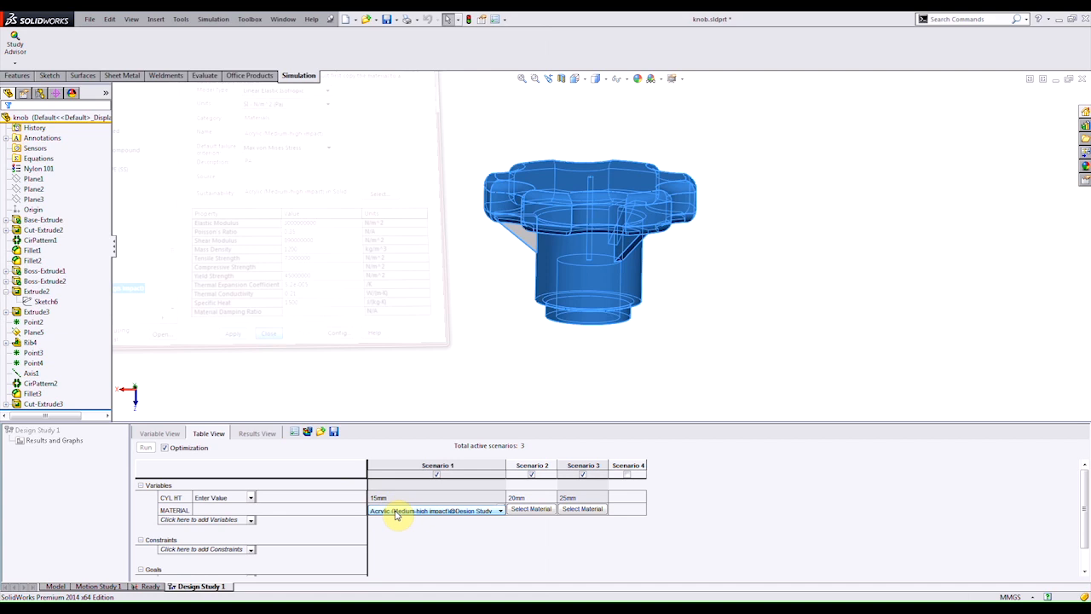
pyautogui.click(269, 332)
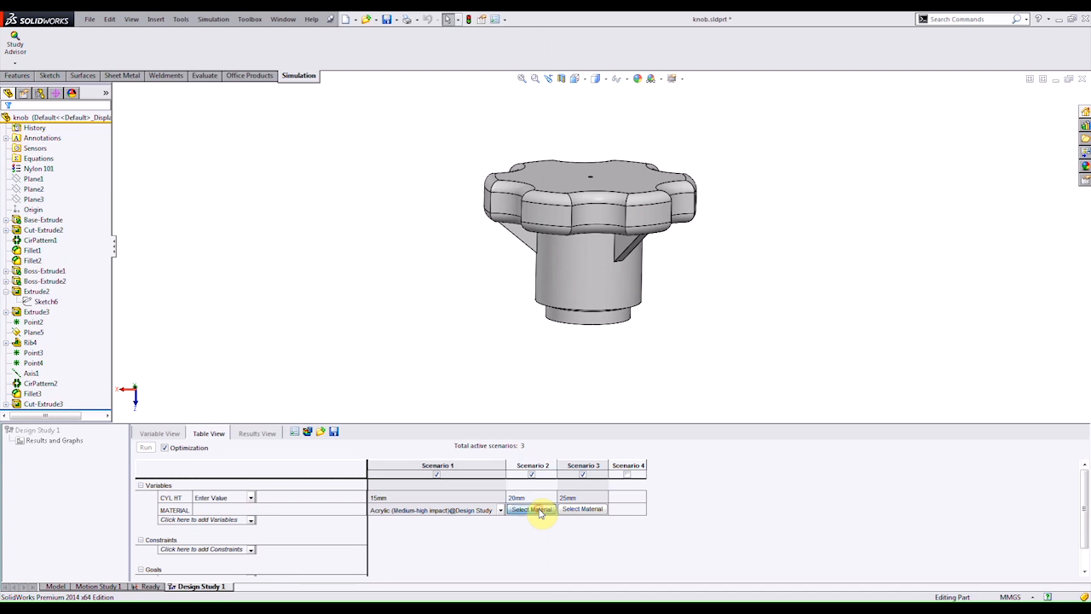
# Step: Assign C (Graphite) to scenario 2 and Ceramic Porcelain to scenario 3
pyautogui.click(531, 509)
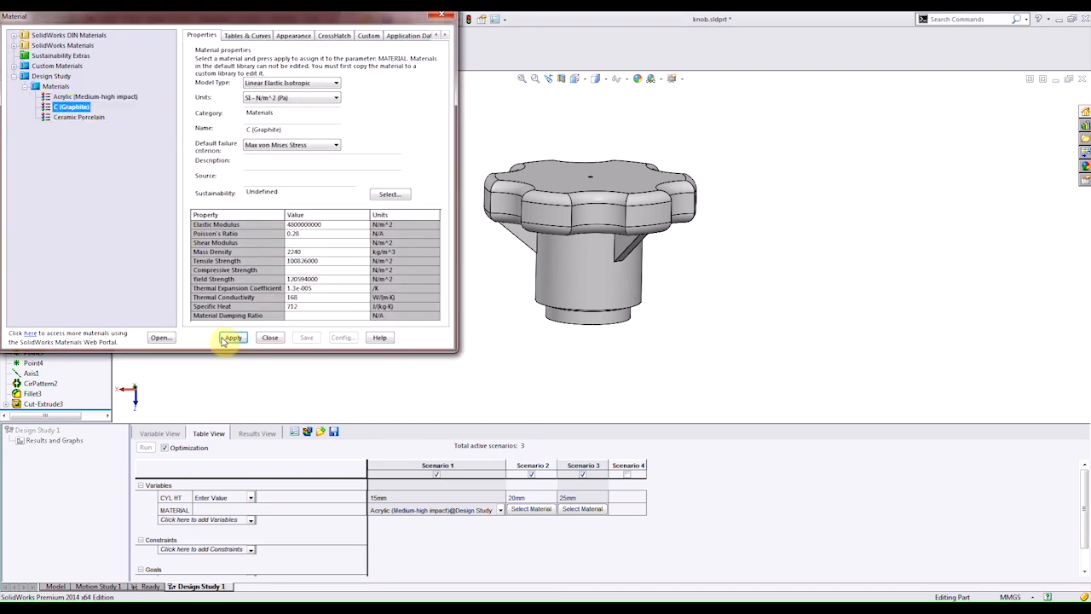
pyautogui.click(233, 337)
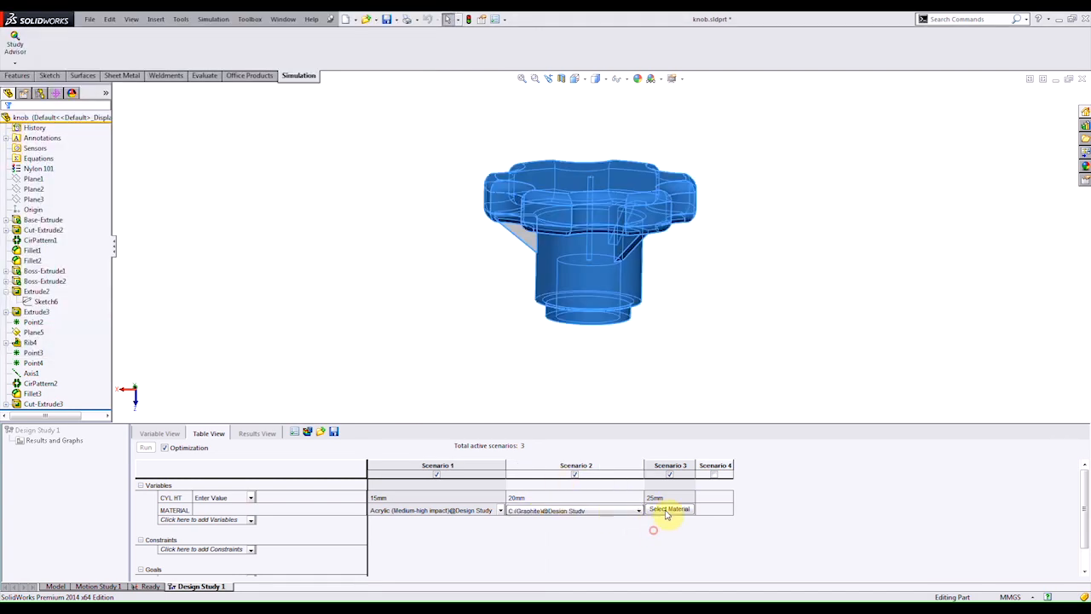
pyautogui.click(669, 509)
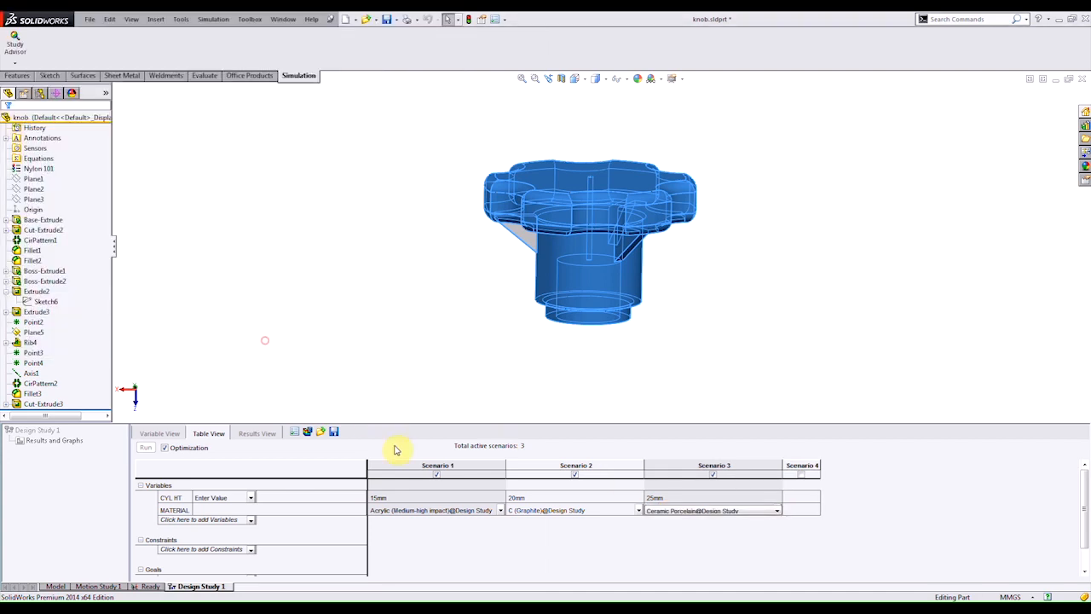
pyautogui.moveTo(405, 543)
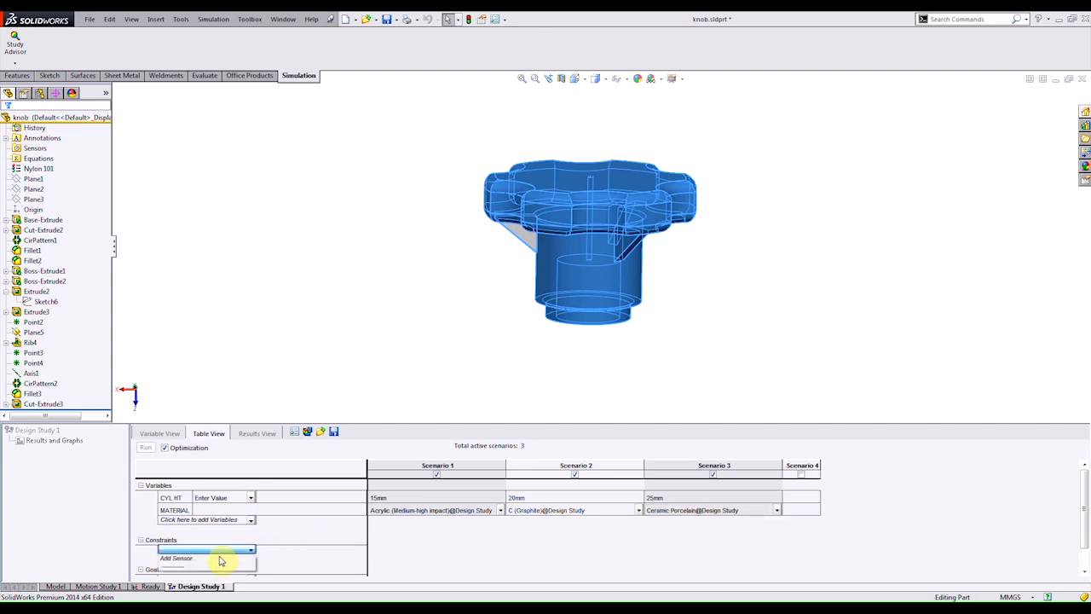
# Step: Create the Mass3 sensor constraint and set it to Monitor Only
pyautogui.click(177, 559)
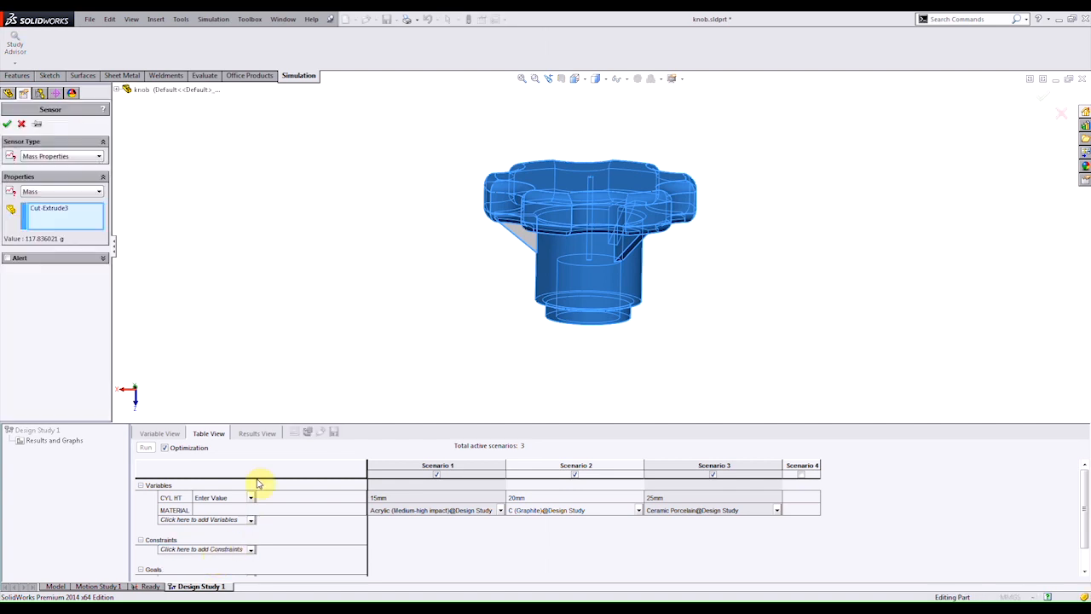
pyautogui.moveTo(48, 203)
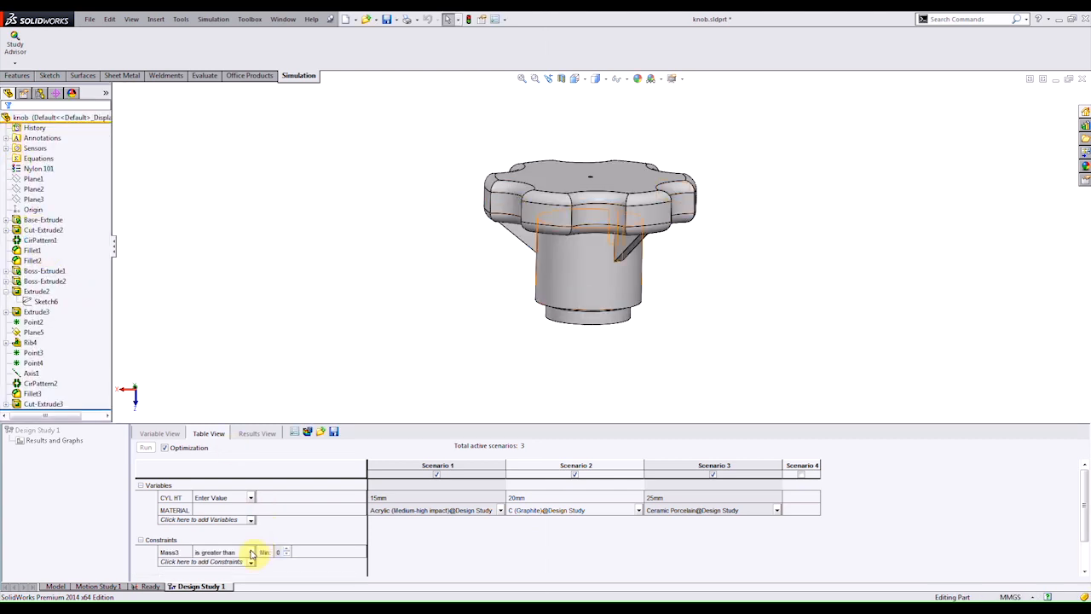
pyautogui.click(250, 552)
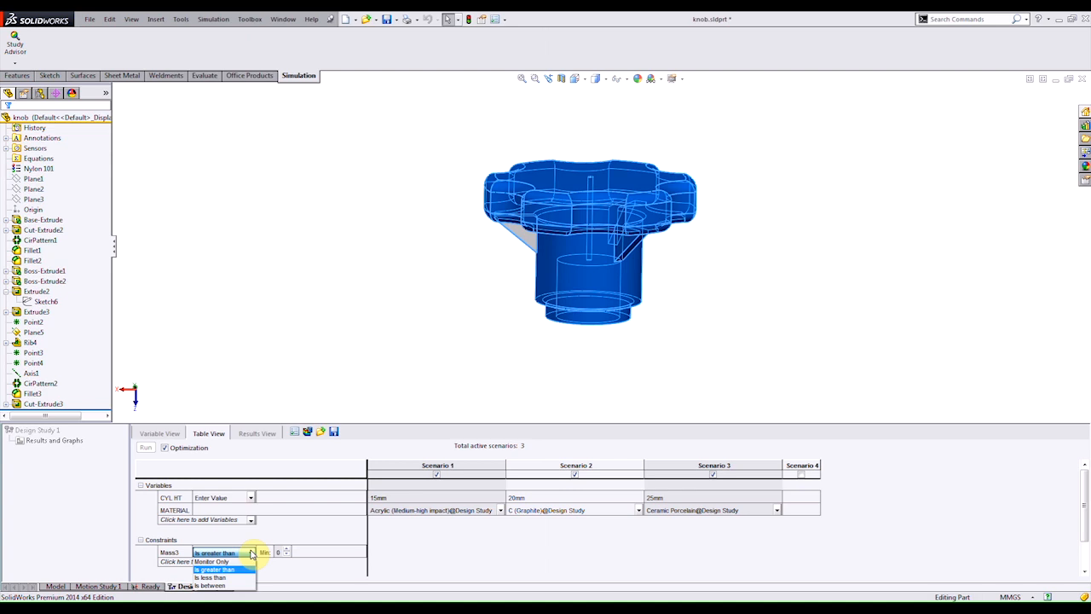
pyautogui.click(211, 561)
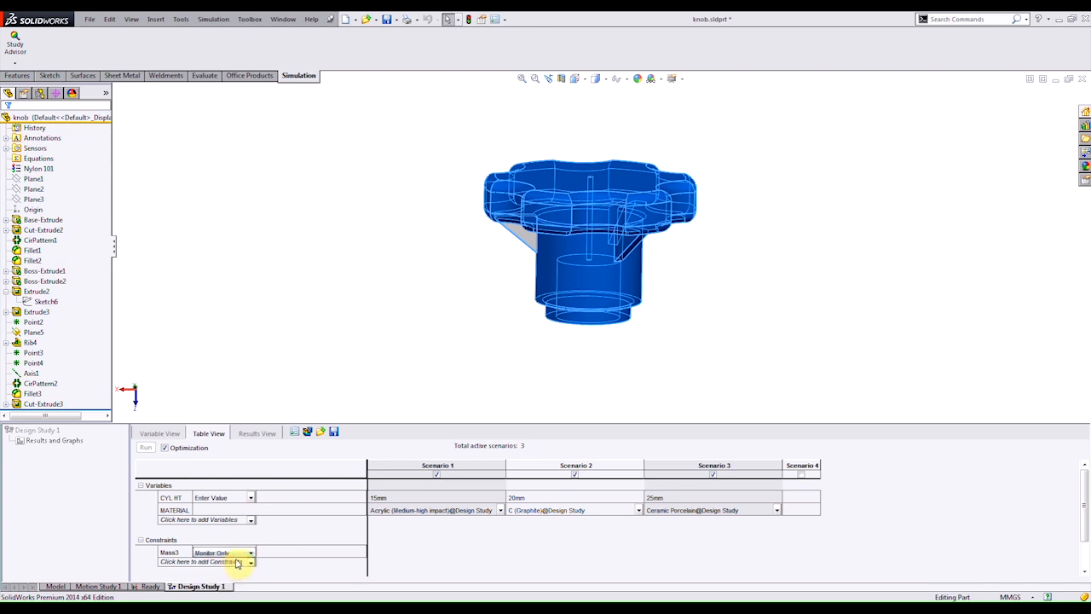
pyautogui.moveTo(258, 571)
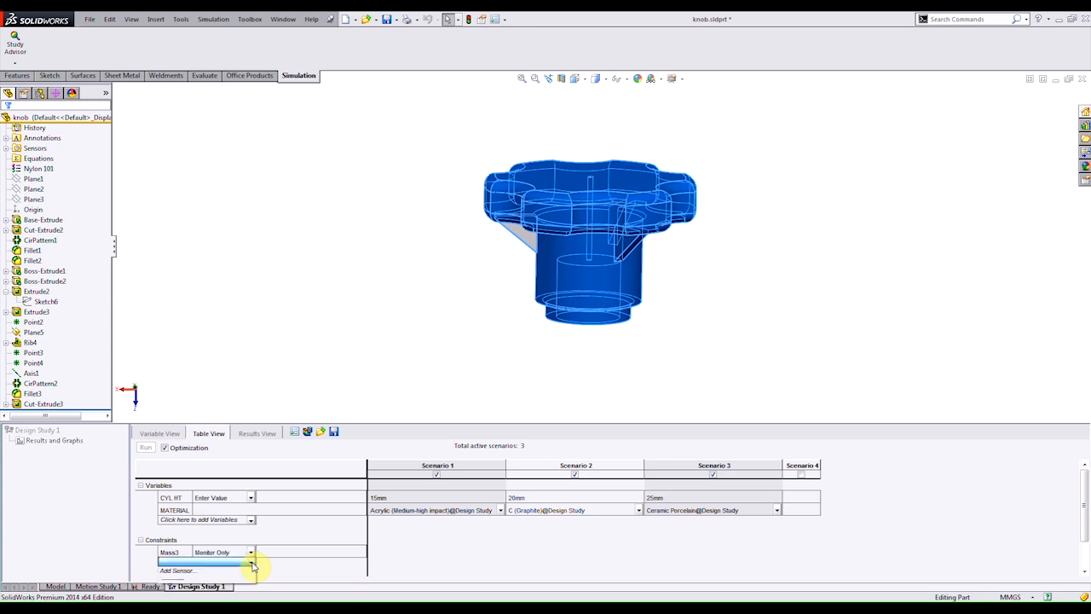
# Step: Add a Factor of Safety sensor constraint requiring it to be greater than 2
pyautogui.click(178, 570)
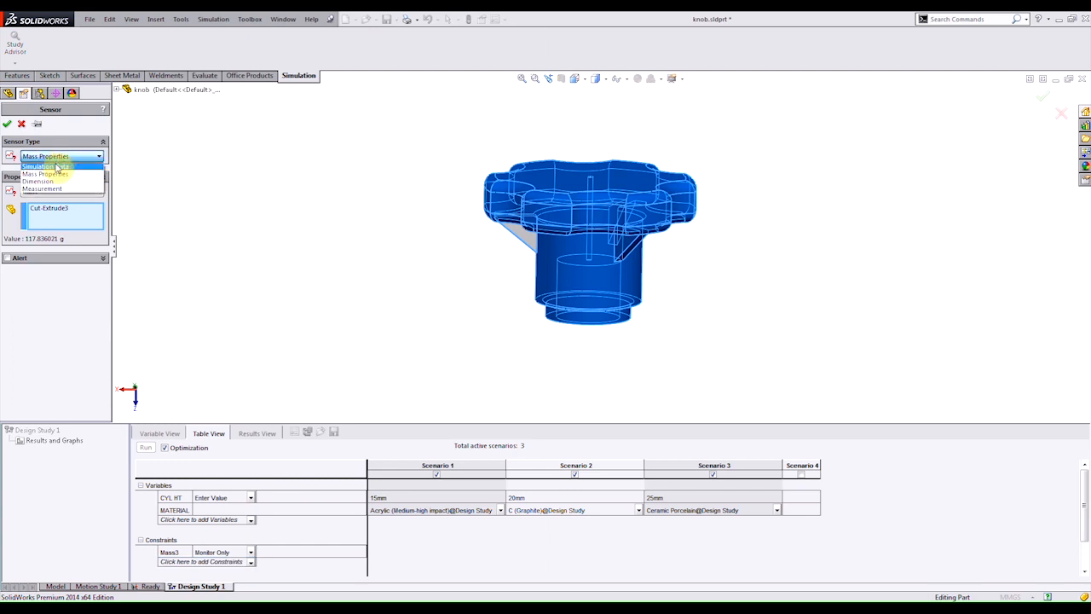
pyautogui.click(47, 165)
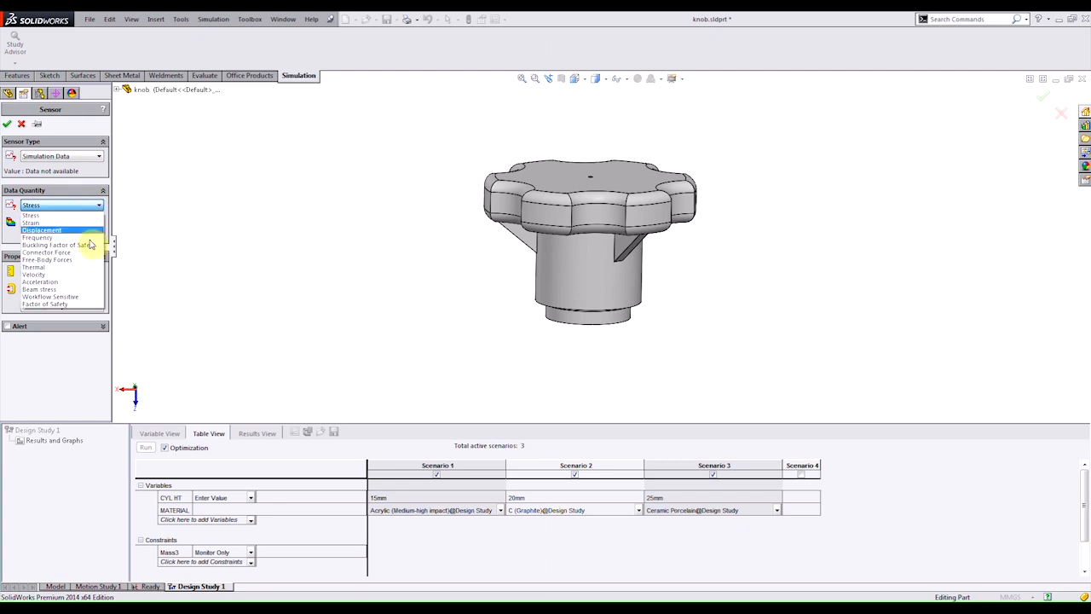
pyautogui.click(43, 304)
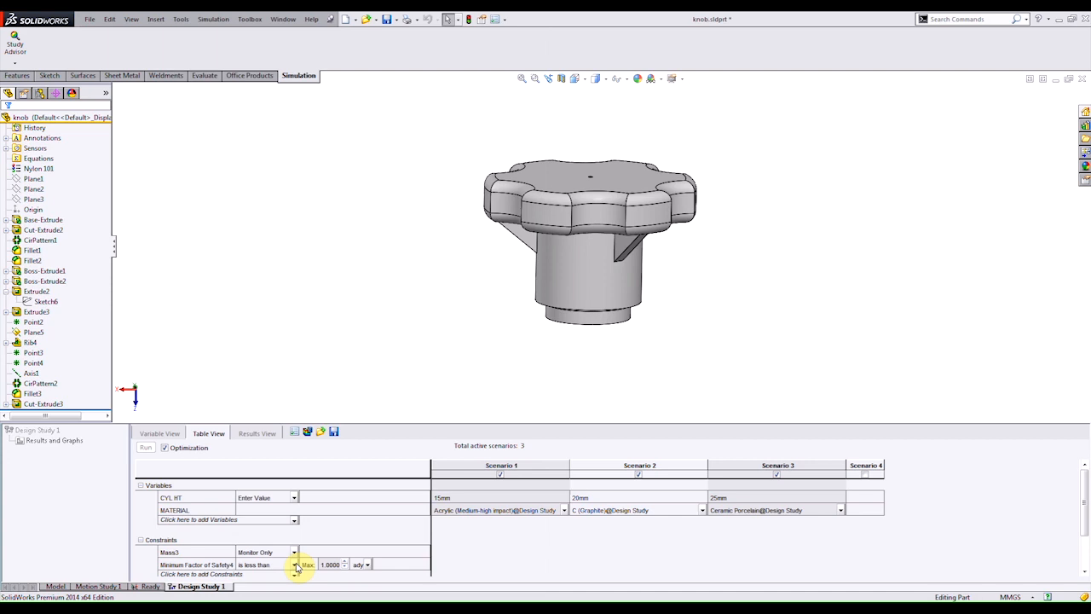
pyautogui.click(294, 565)
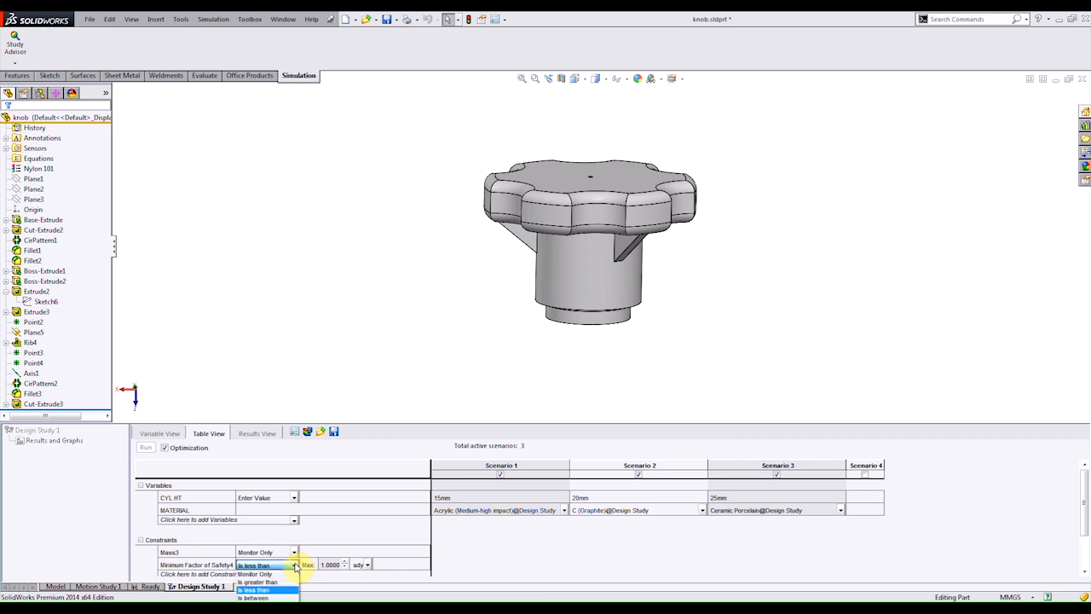
pyautogui.click(253, 589)
pyautogui.write('2')
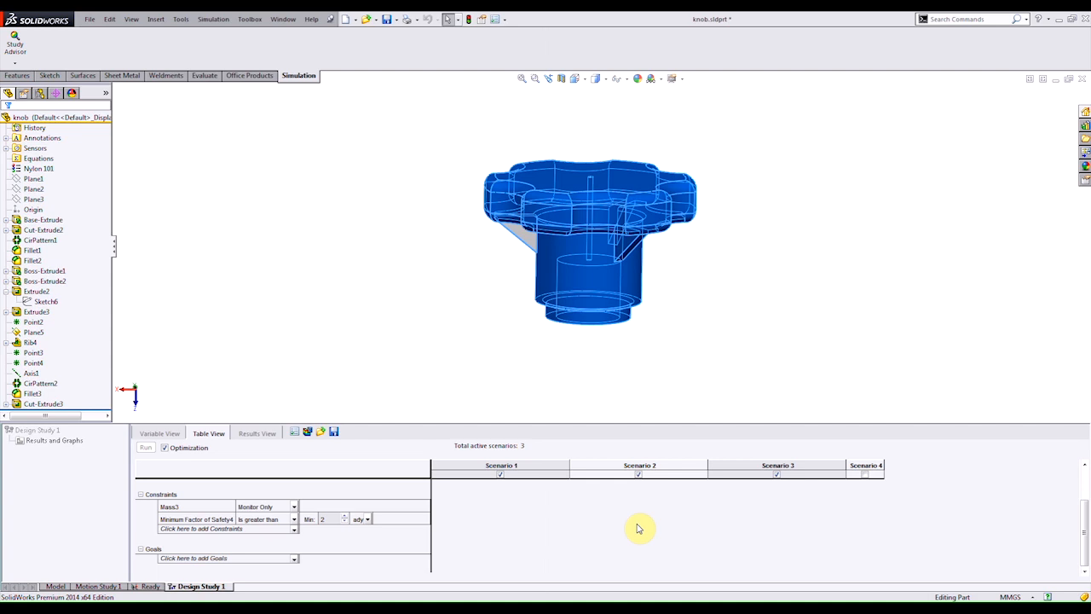
pyautogui.moveTo(645, 530)
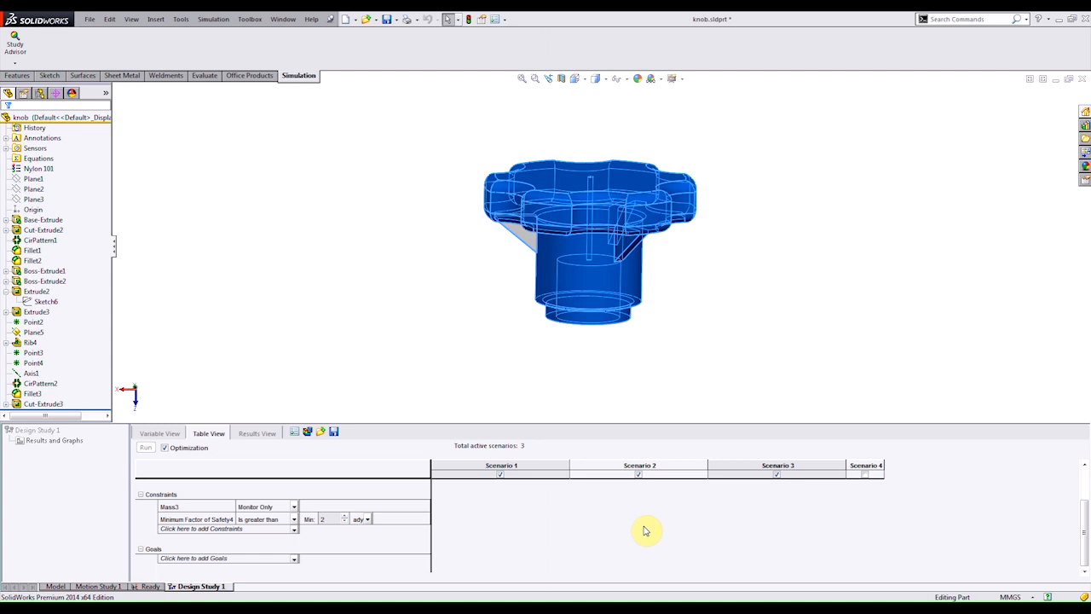
pyautogui.moveTo(1040, 521)
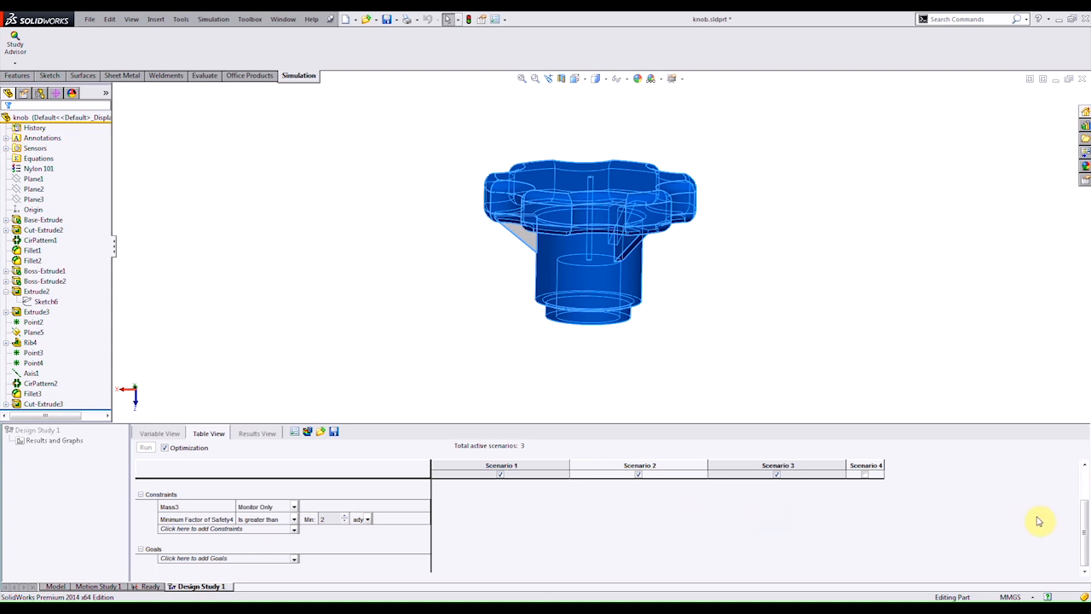
# Step: Turn off Optimization before running the design study
pyautogui.click(308, 432)
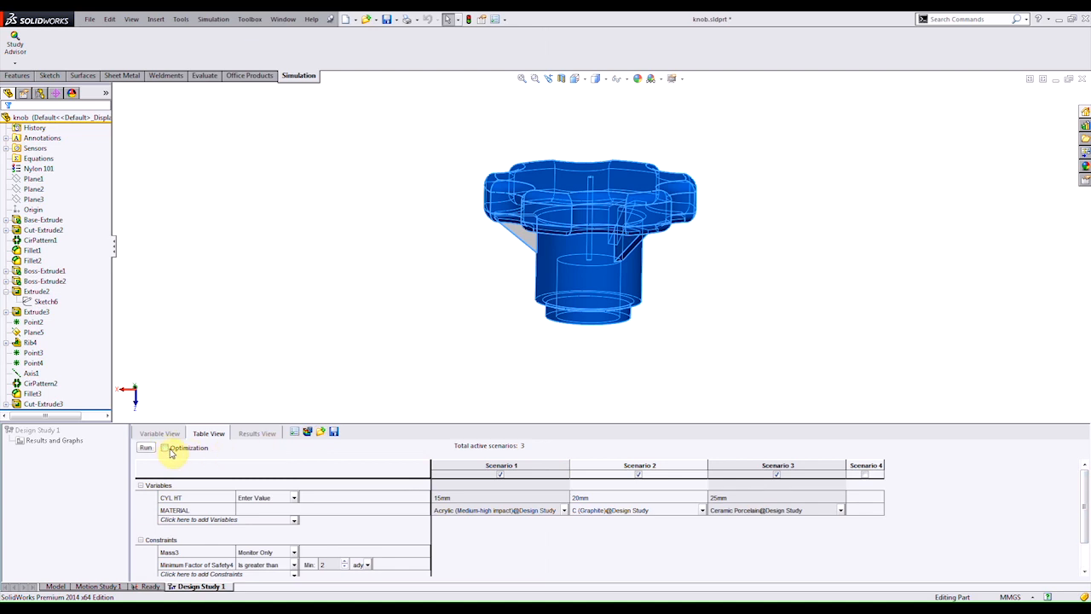
pyautogui.click(145, 446)
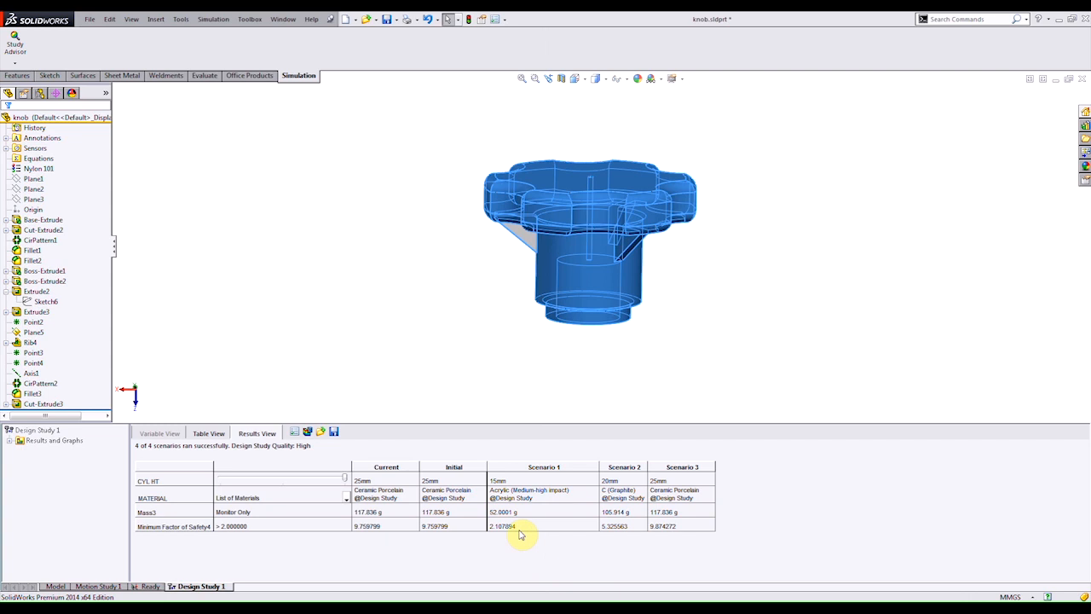
pyautogui.moveTo(540, 517)
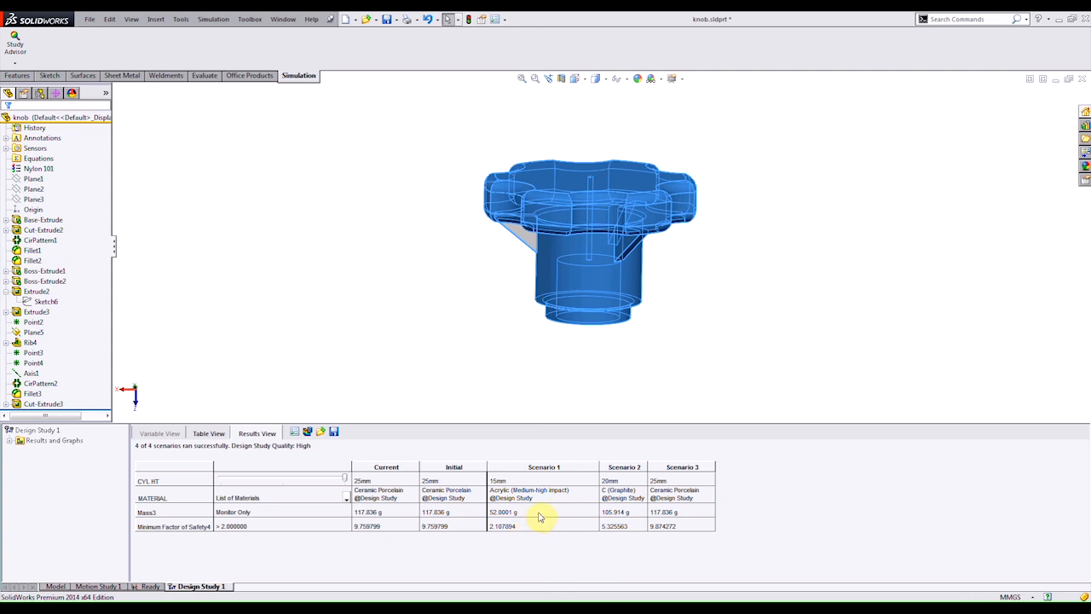